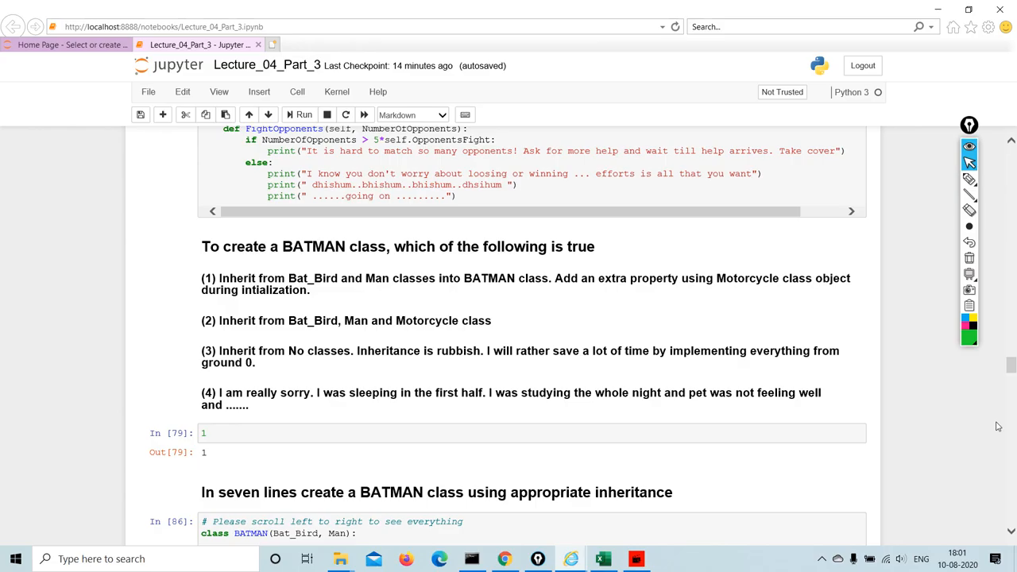
scroll(down, 3)
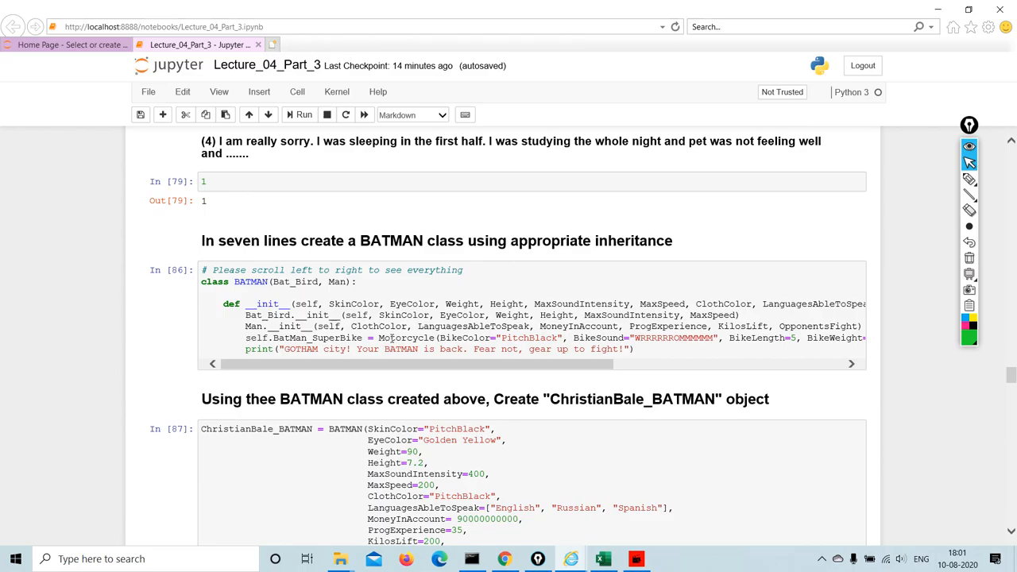
mouse_move(614, 262)
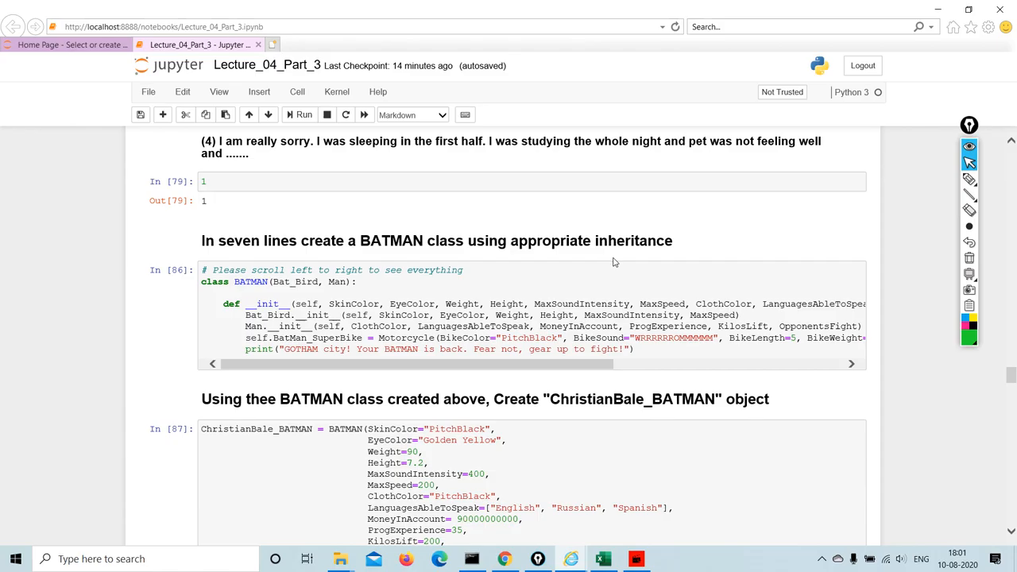
mouse_move(798, 399)
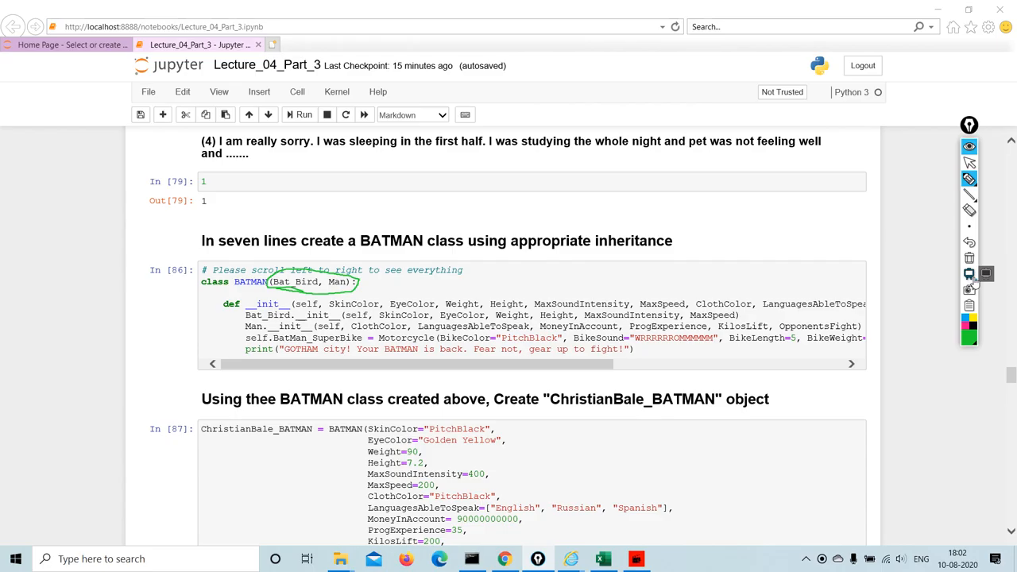
scroll(down, 3)
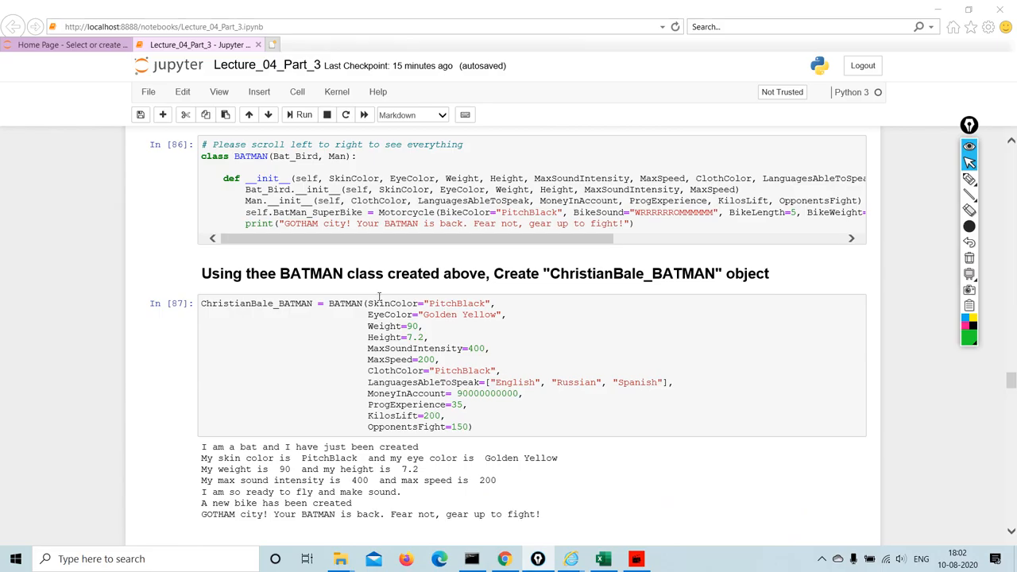
mouse_move(725, 298)
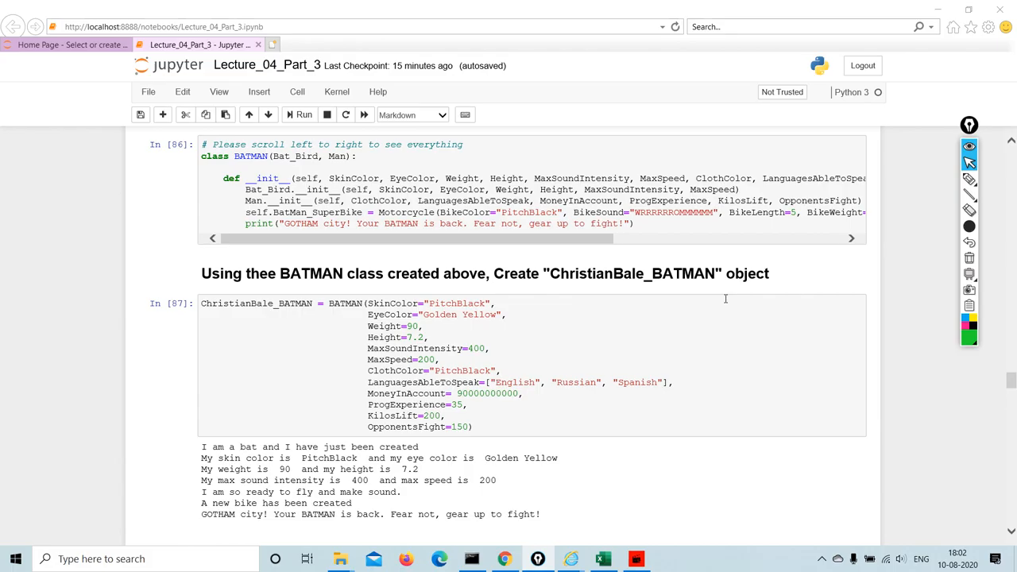
scroll(down, 3)
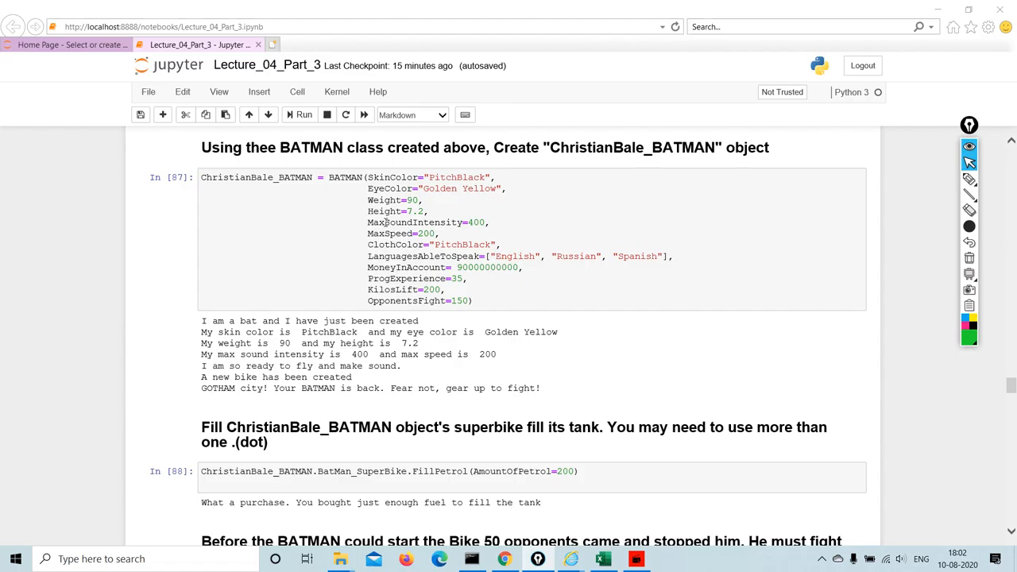
mouse_move(445, 261)
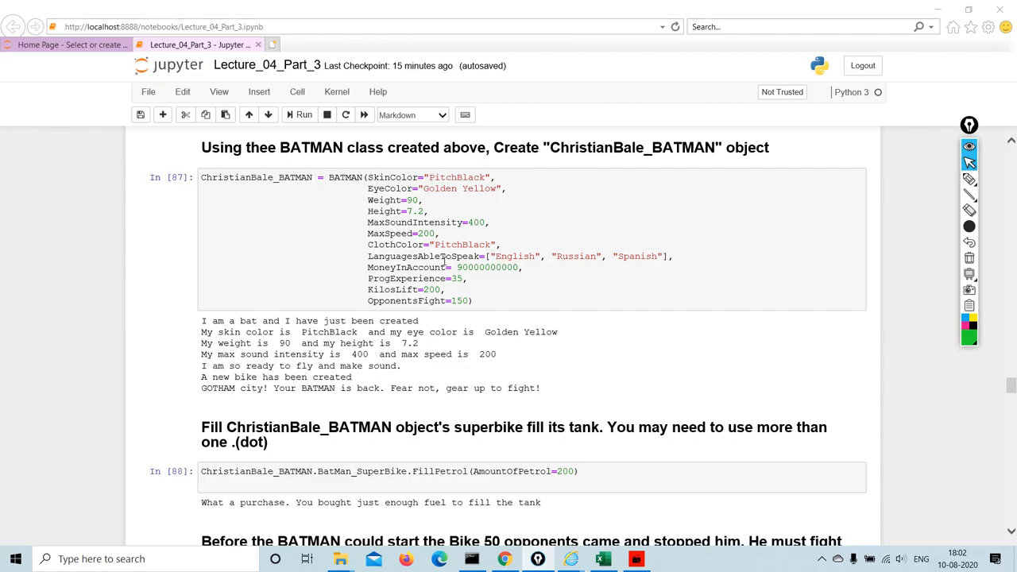
mouse_move(400, 318)
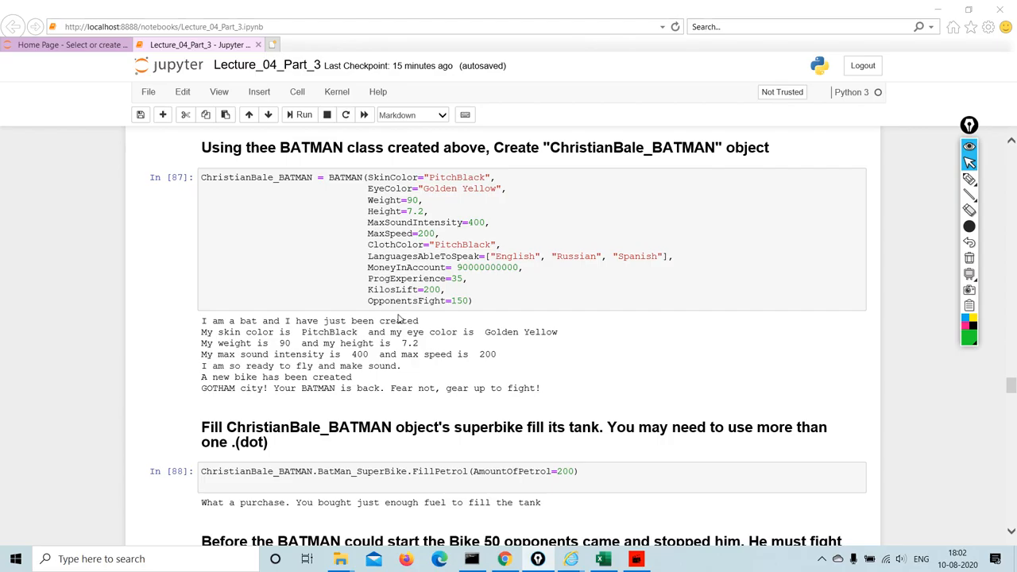
scroll(down, 3)
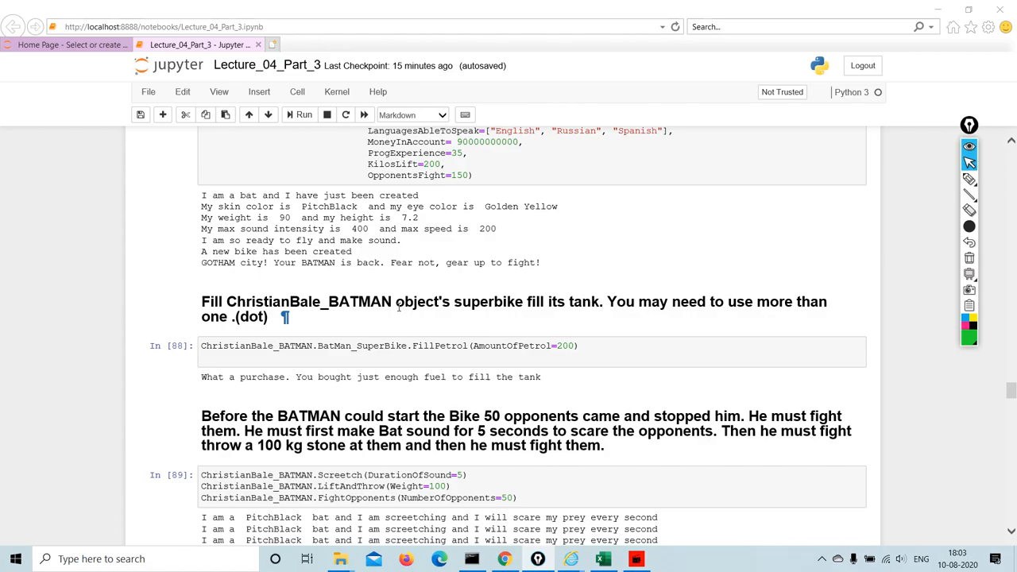
mouse_move(675, 317)
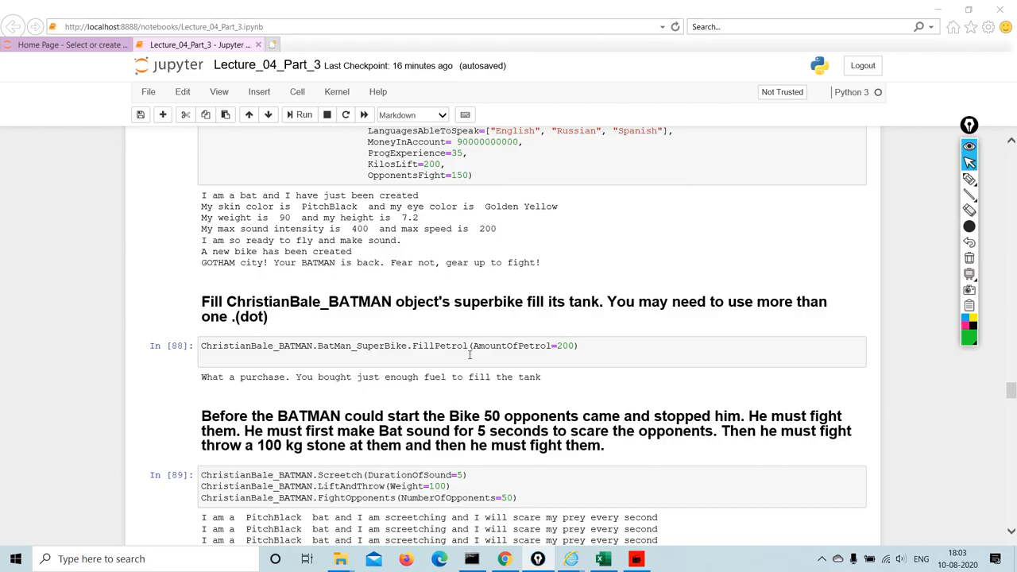
scroll(down, 3)
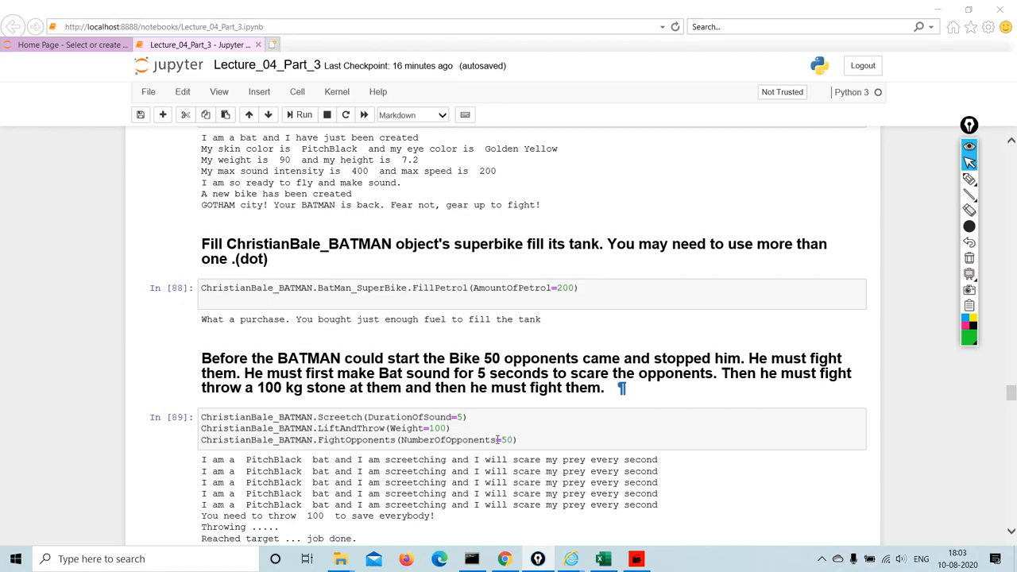
scroll(down, 3)
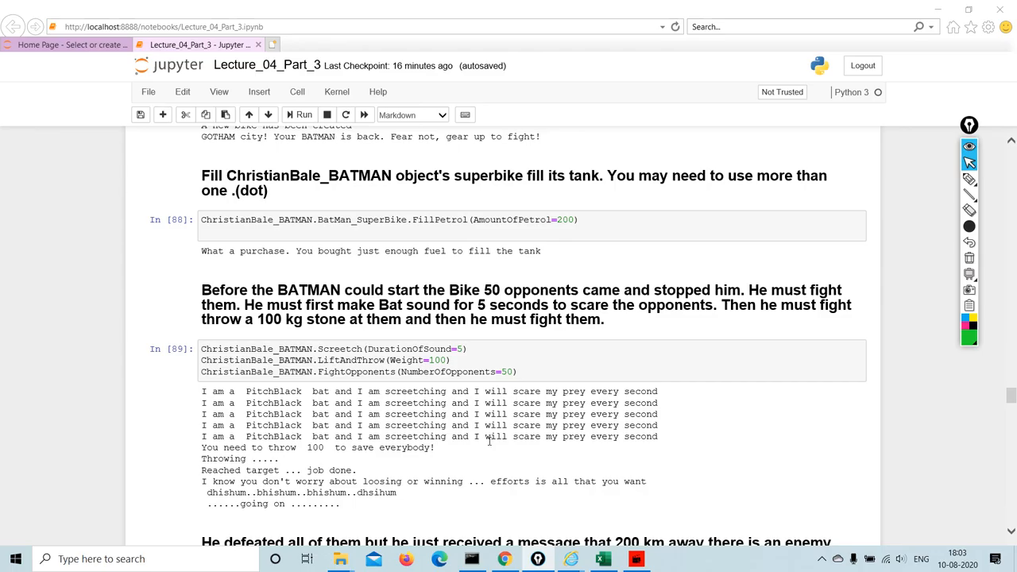
mouse_move(384, 459)
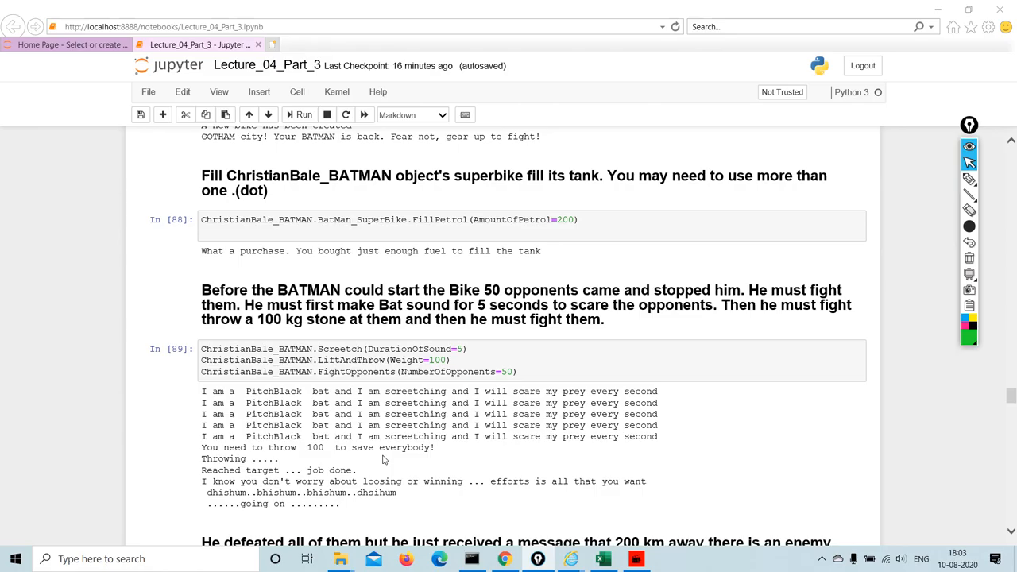
scroll(down, 3)
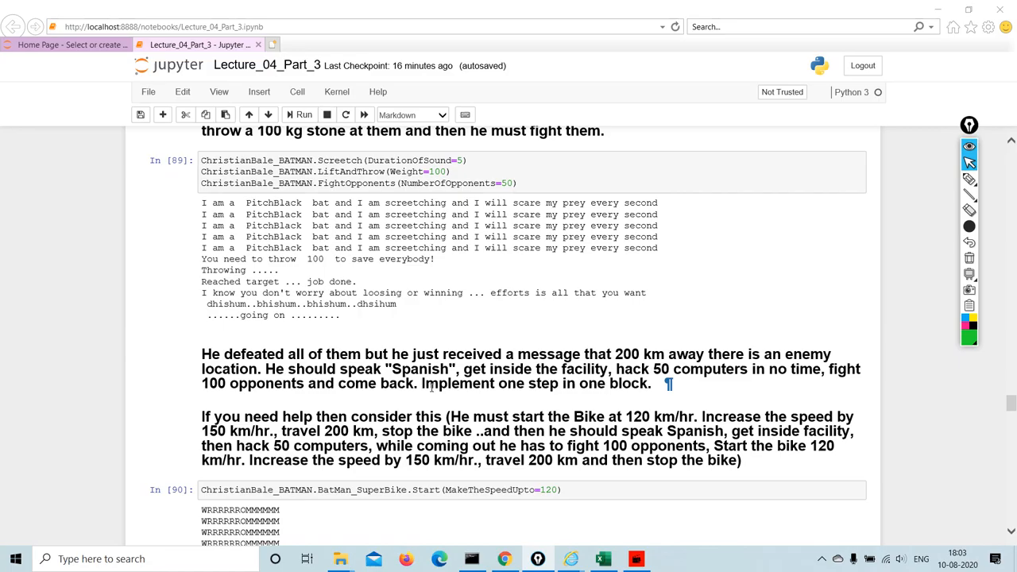
scroll(down, 3)
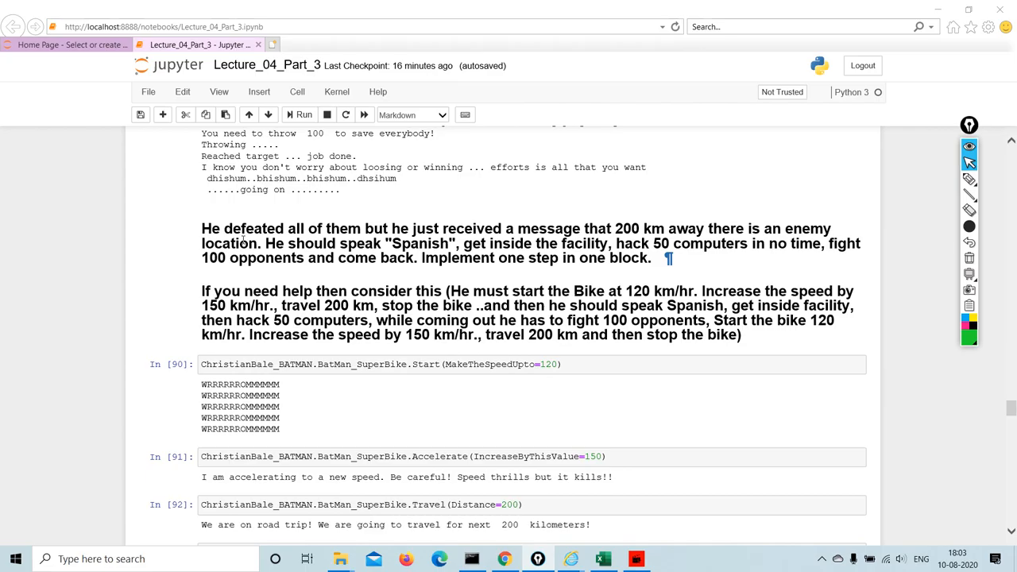
mouse_move(733, 223)
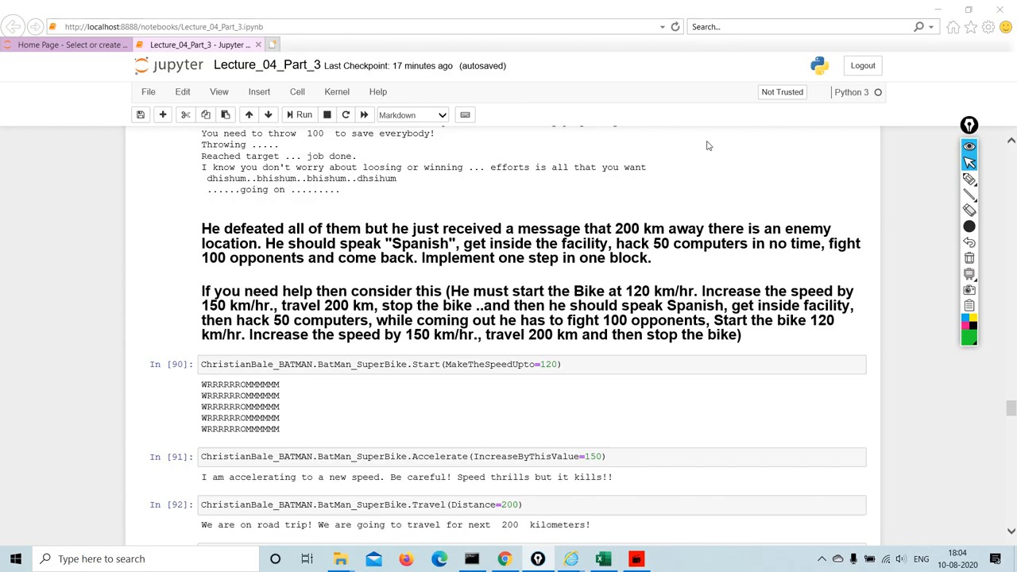
mouse_move(949, 388)
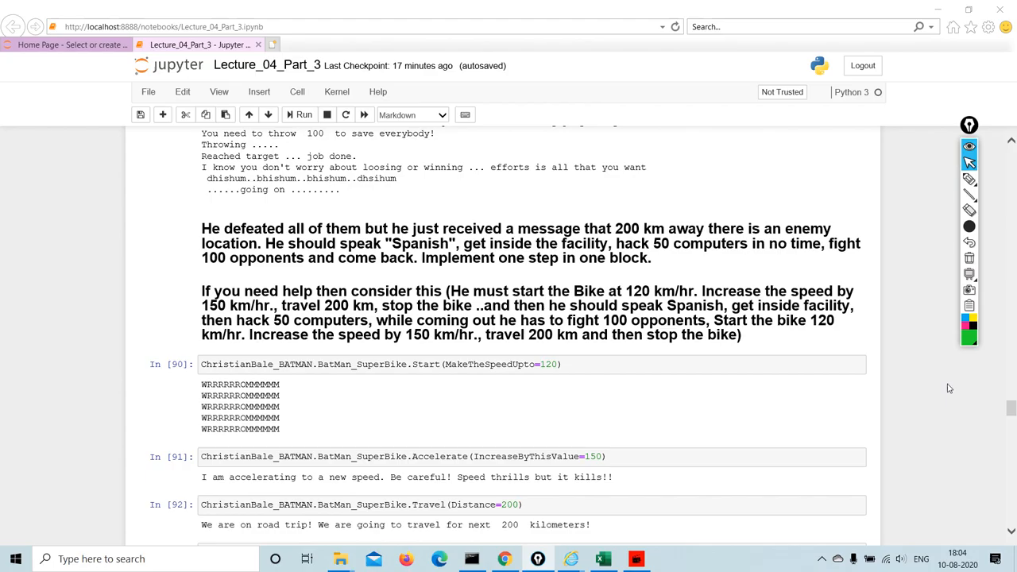
scroll(down, 3)
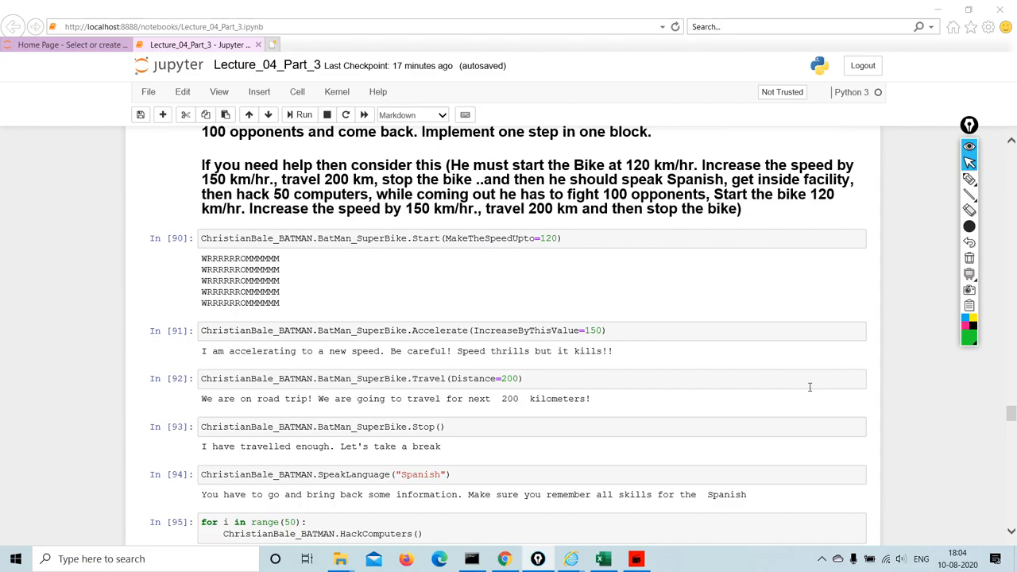
mouse_move(865, 429)
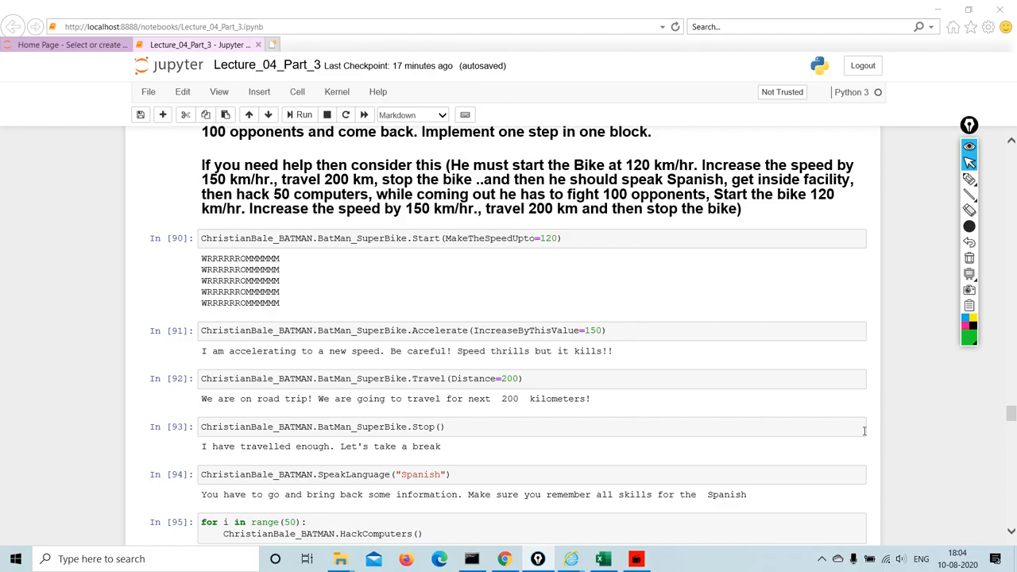
scroll(down, 3)
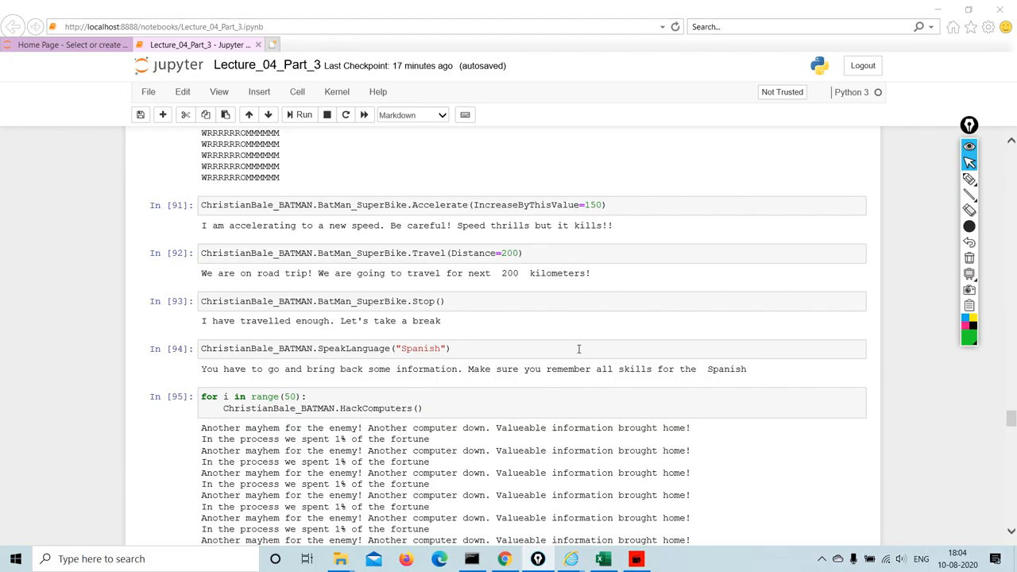
scroll(down, 3)
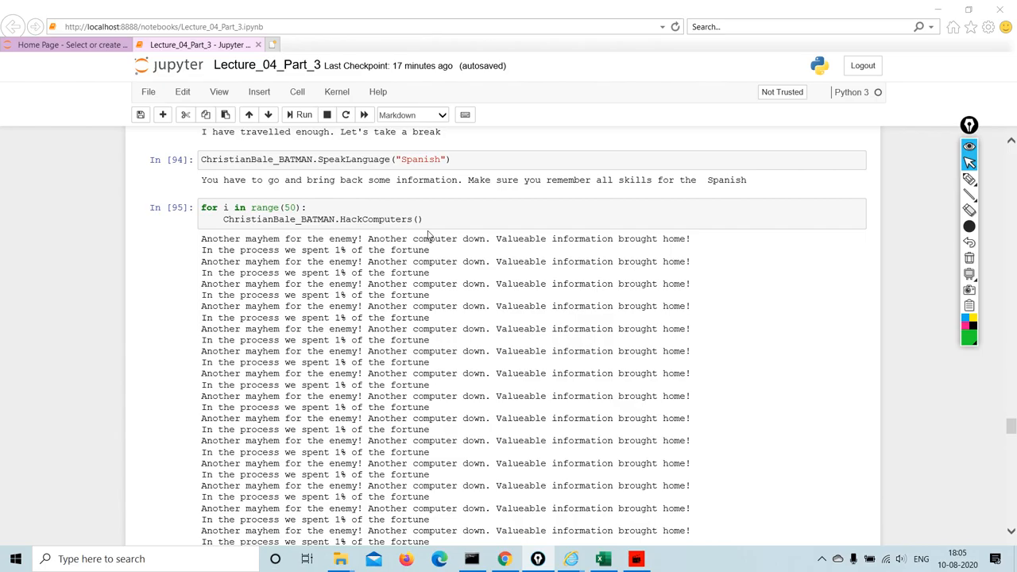
scroll(down, 3)
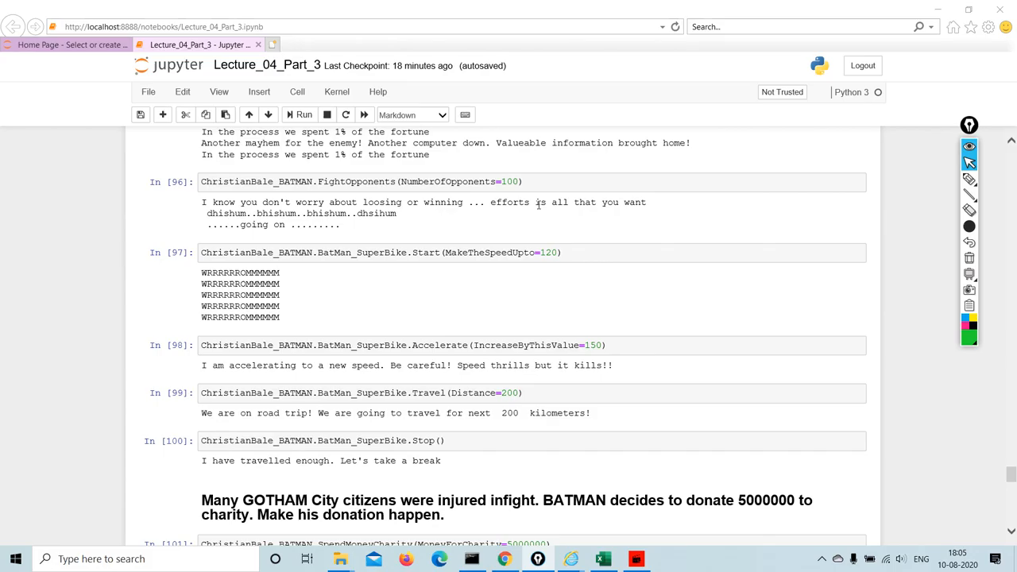
mouse_move(506, 412)
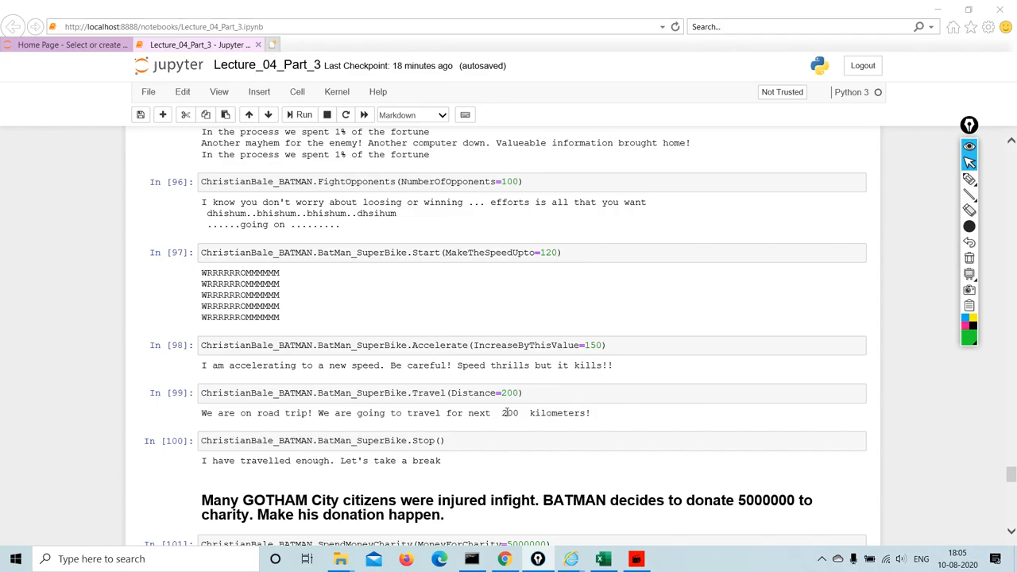
scroll(down, 3)
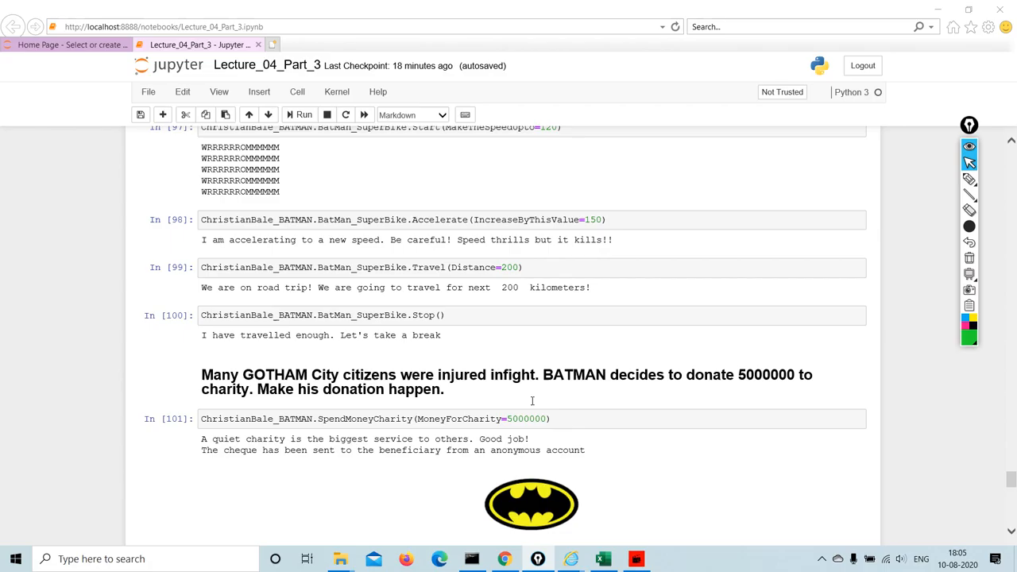
scroll(down, 3)
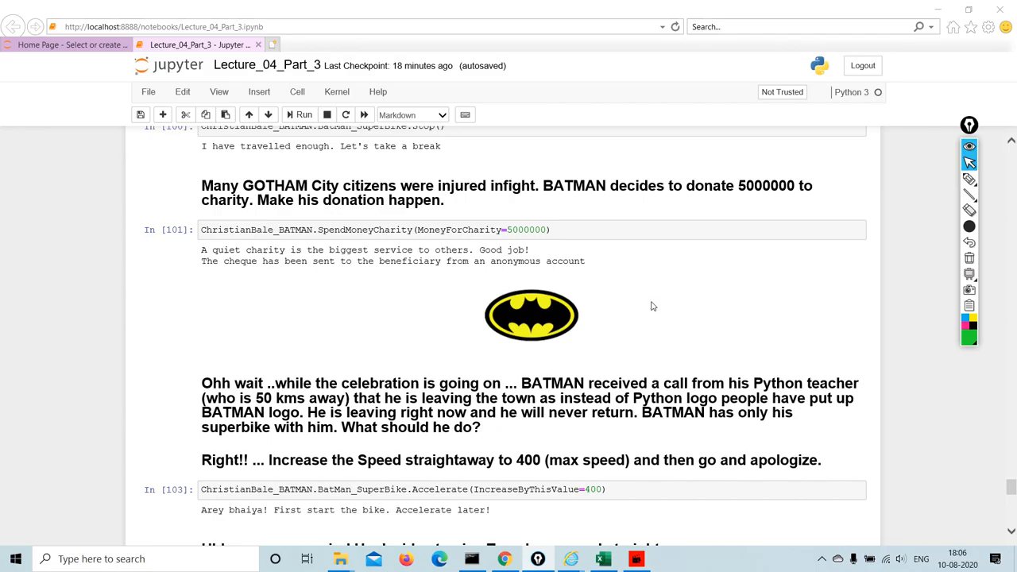
mouse_move(592, 362)
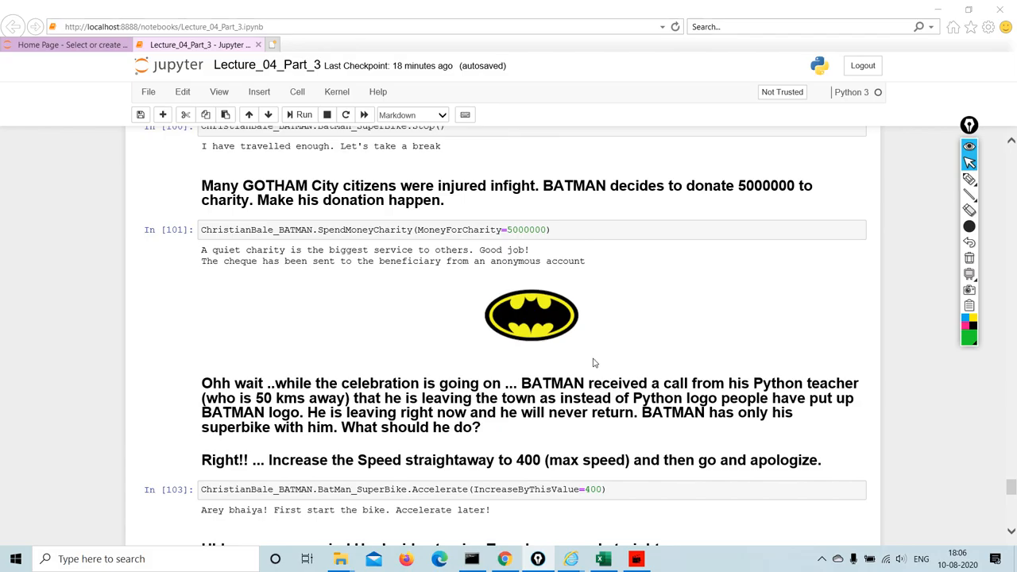
scroll(down, 3)
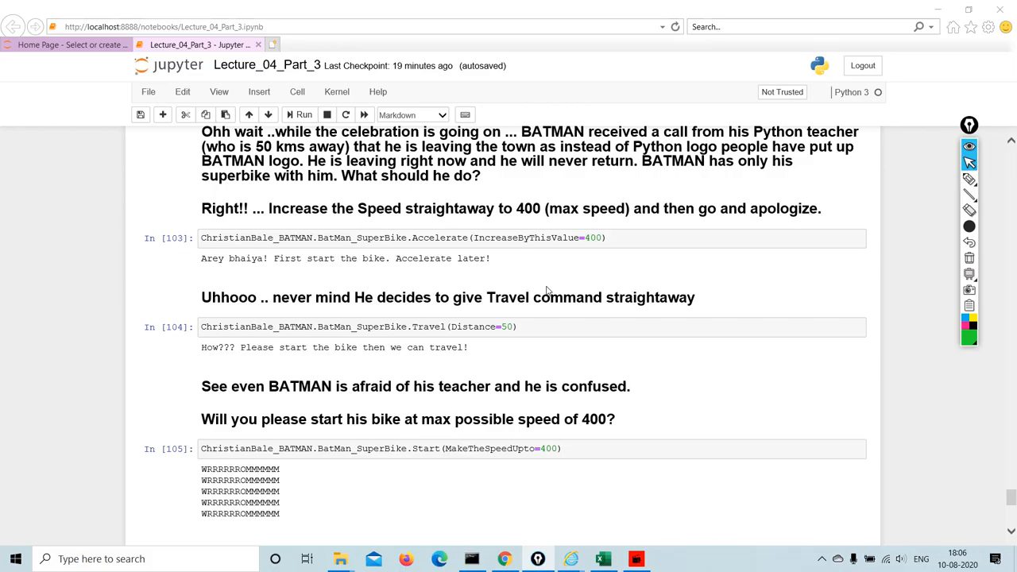
mouse_move(578, 330)
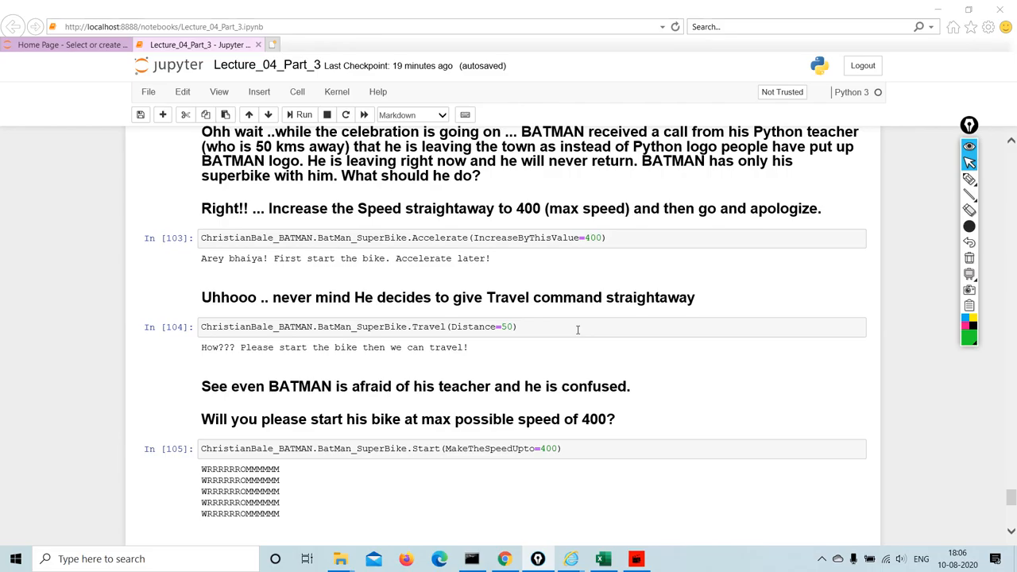
scroll(down, 3)
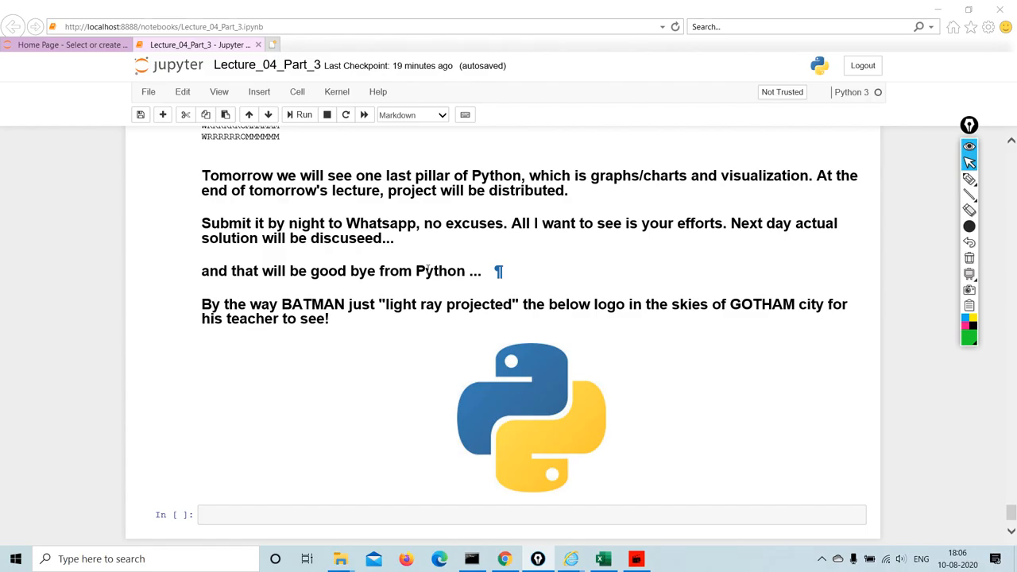
mouse_move(779, 208)
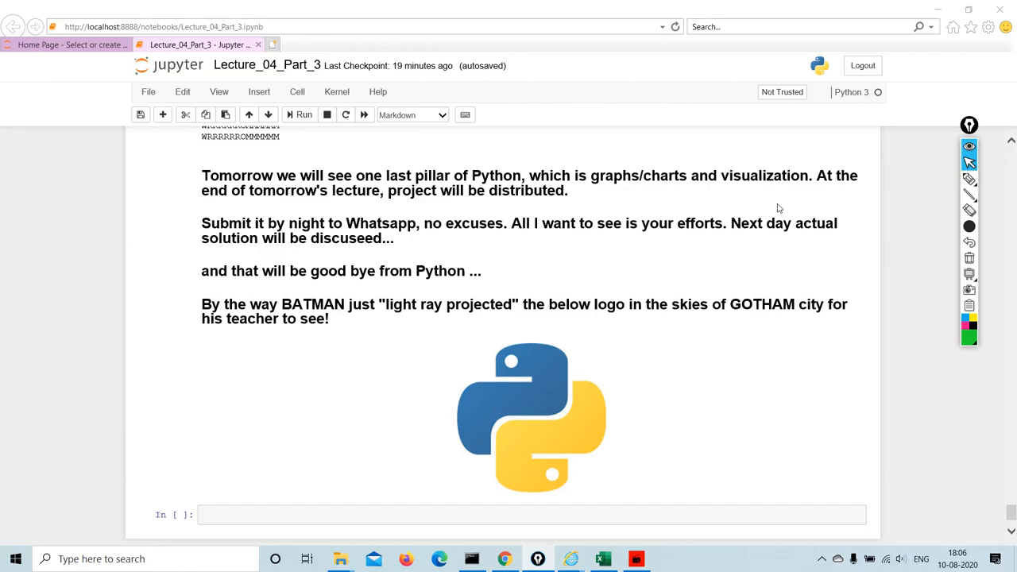
mouse_move(148, 272)
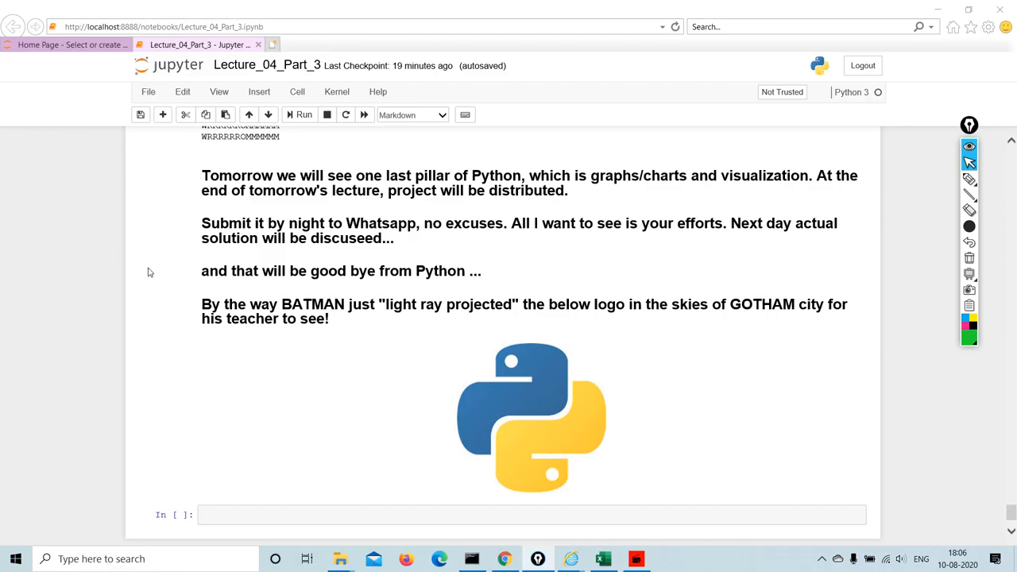